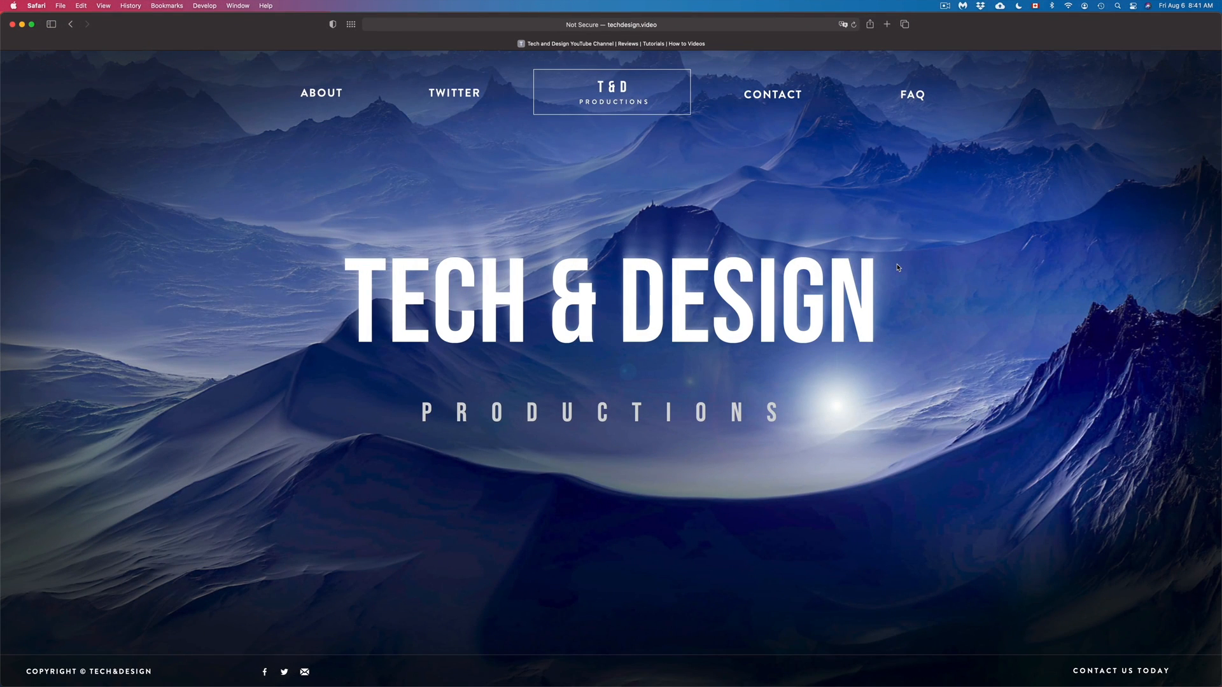
mouse_move(668, 236)
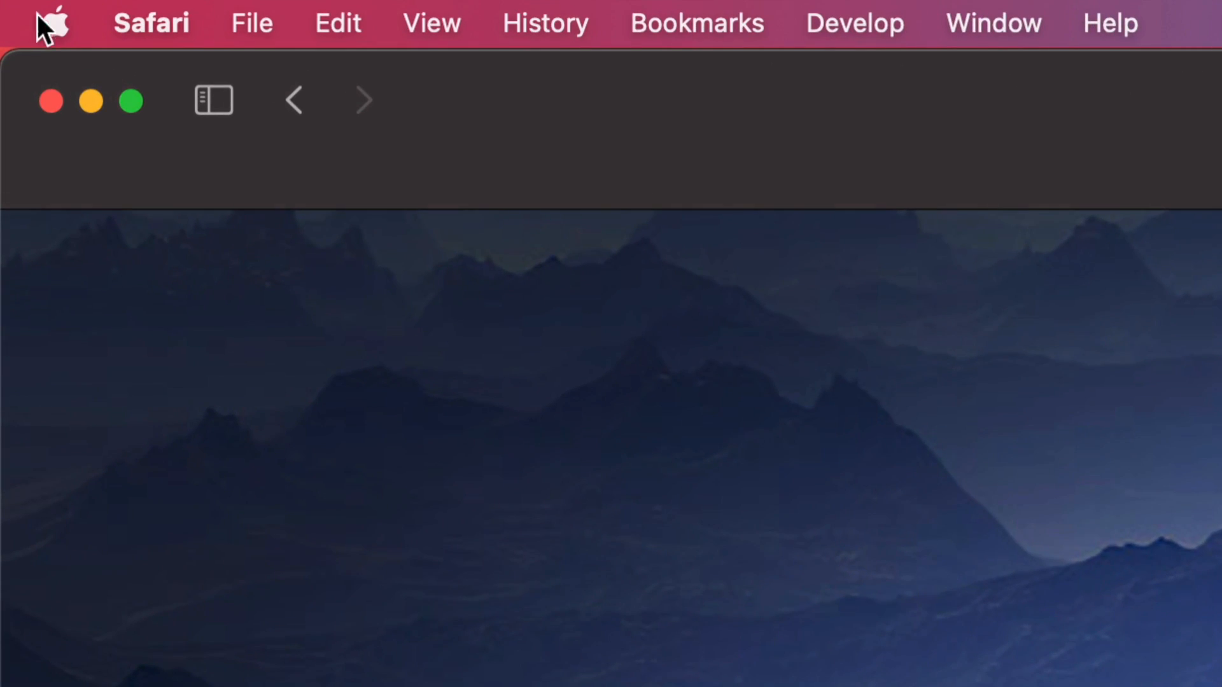
Launch System Preferences from the Apple menu to show all preference panes
click(49, 24)
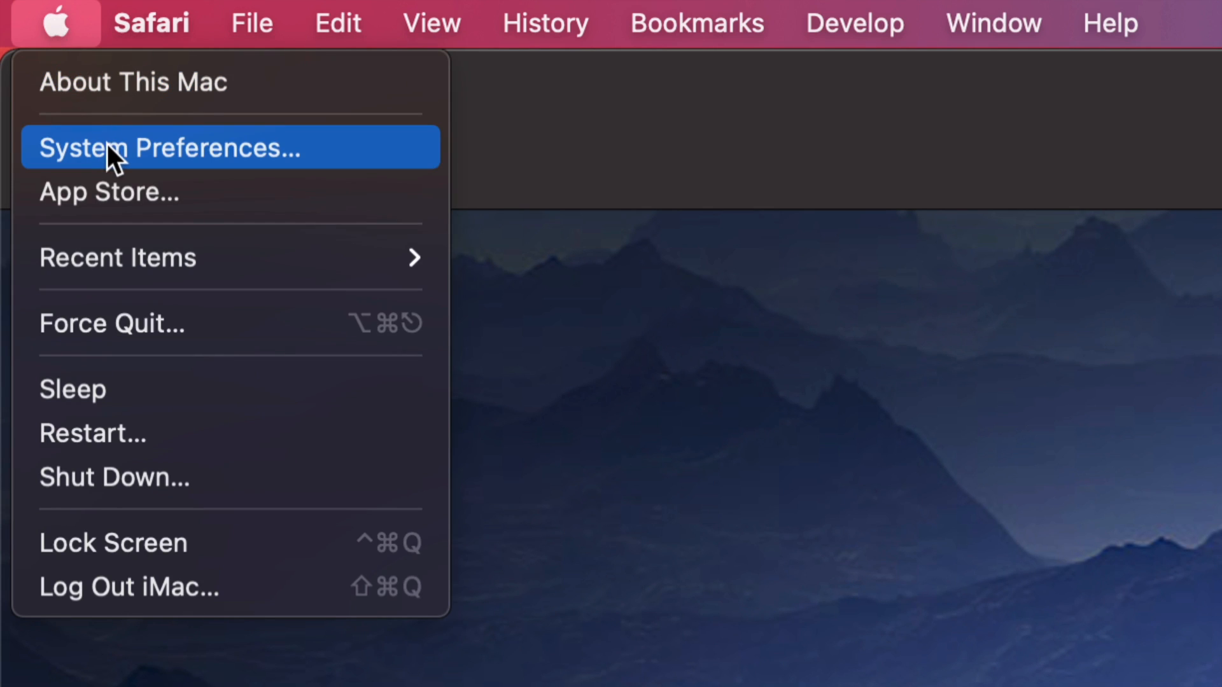
mouse_move(234, 167)
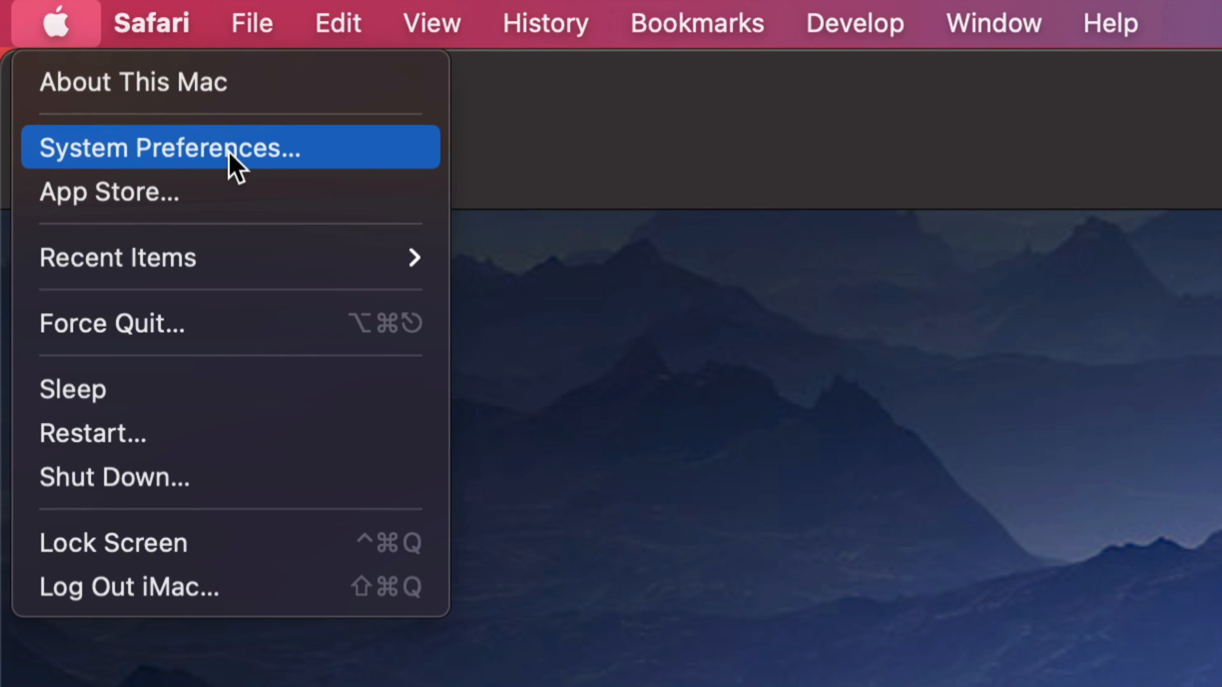
click(168, 148)
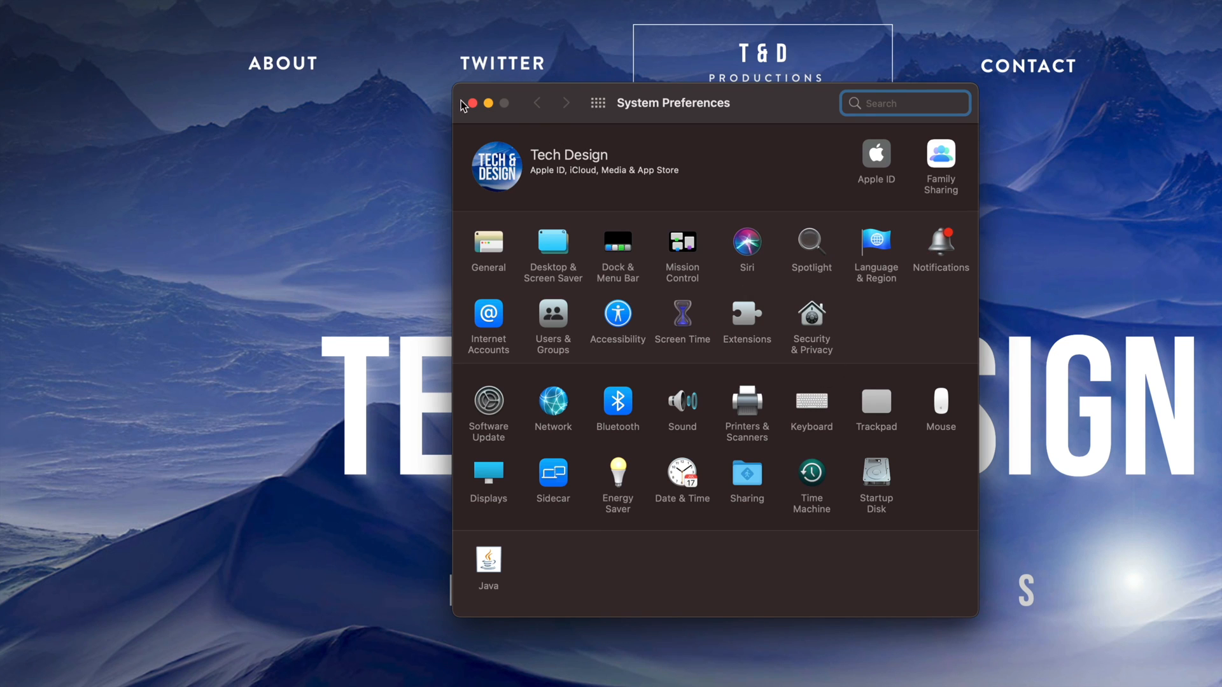
Close the System Preferences window, leaving only the Tech & Design website
click(471, 103)
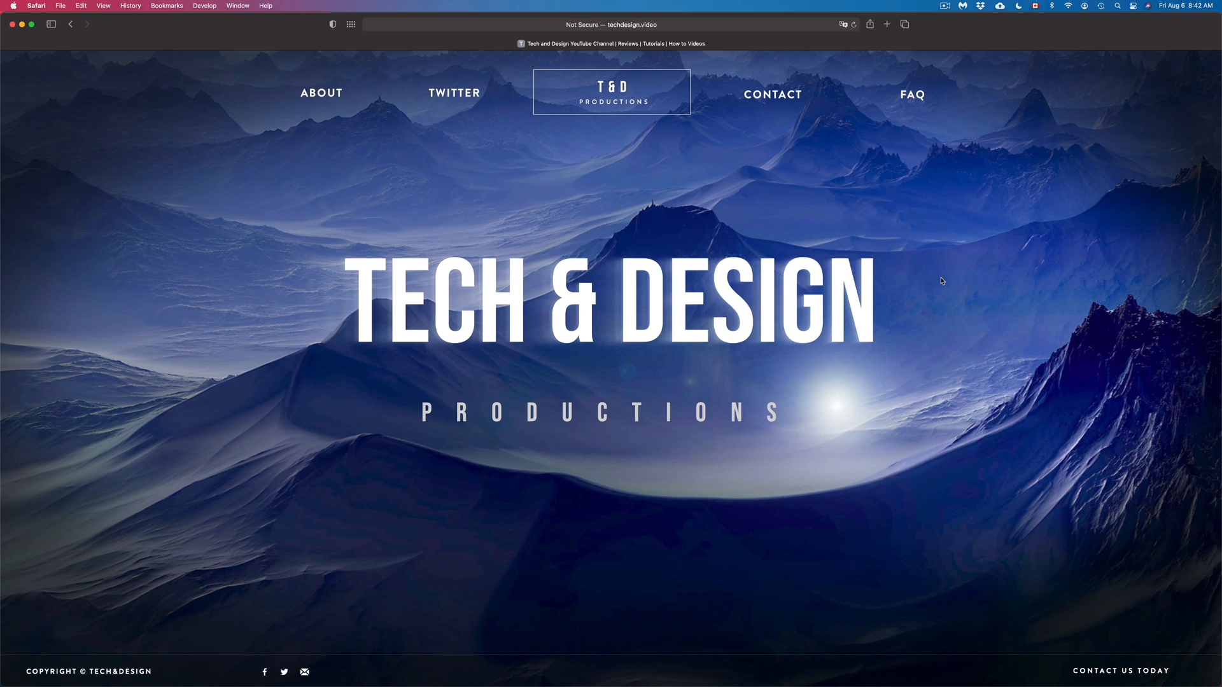
mouse_move(1118, 96)
text(system)
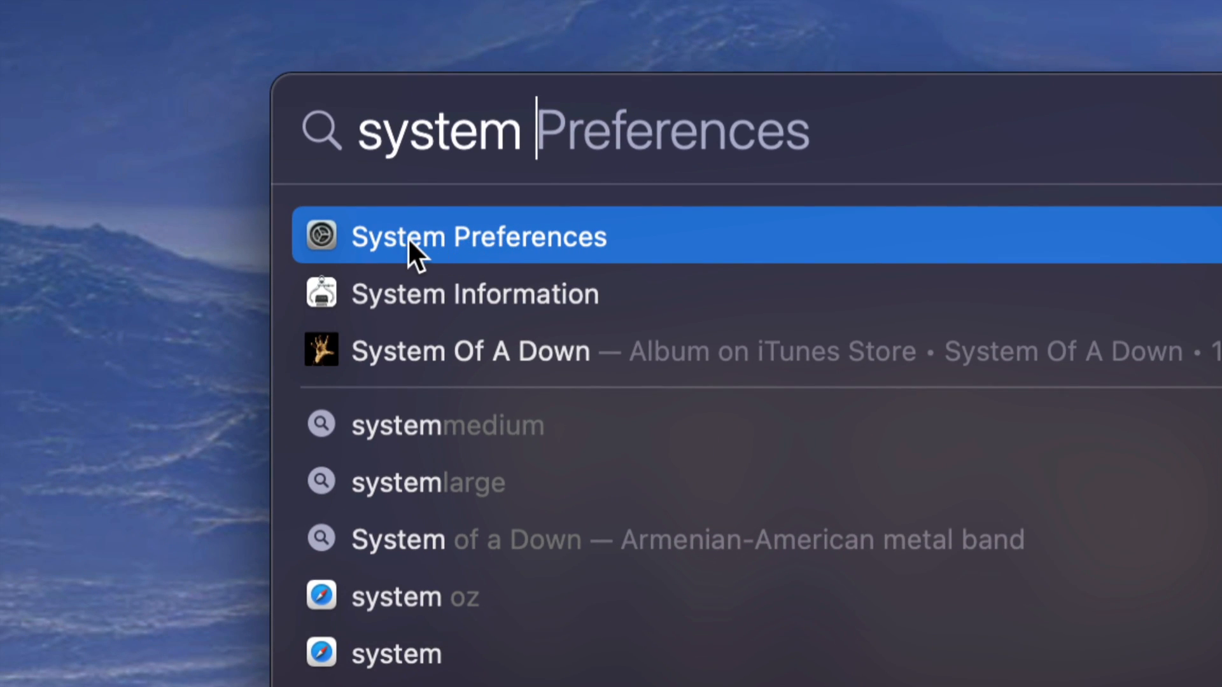
Reopen System Preferences from the Spotlight results for 'system'
click(478, 236)
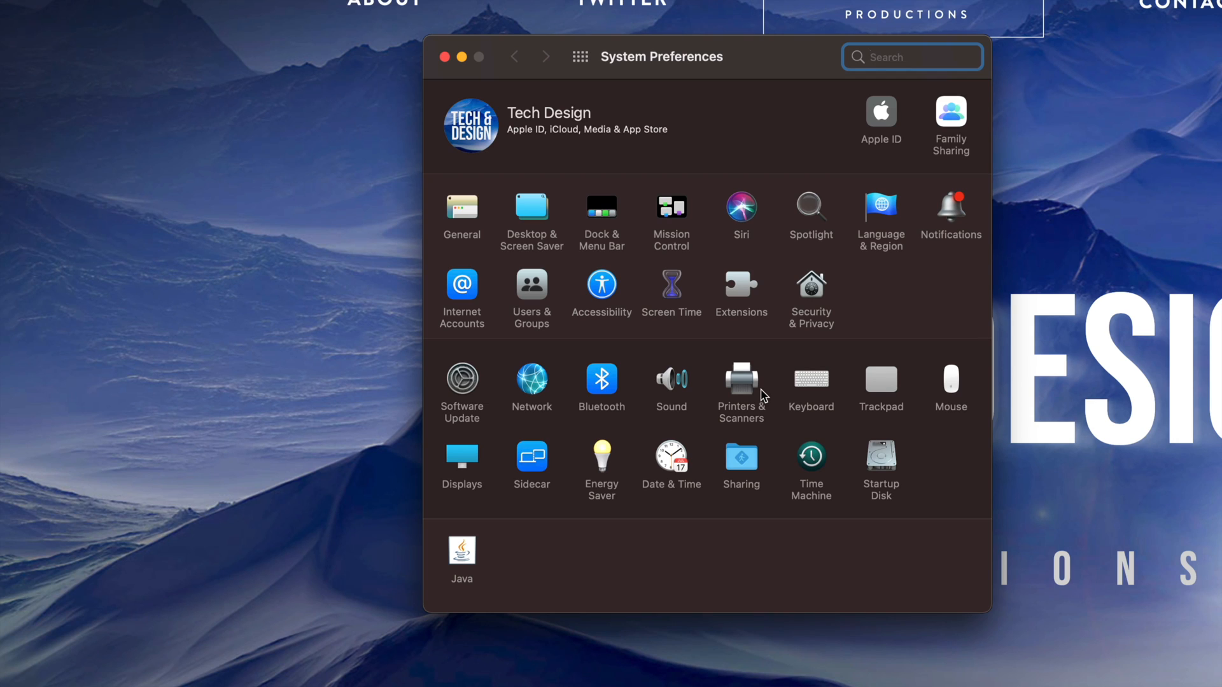
mouse_move(592, 415)
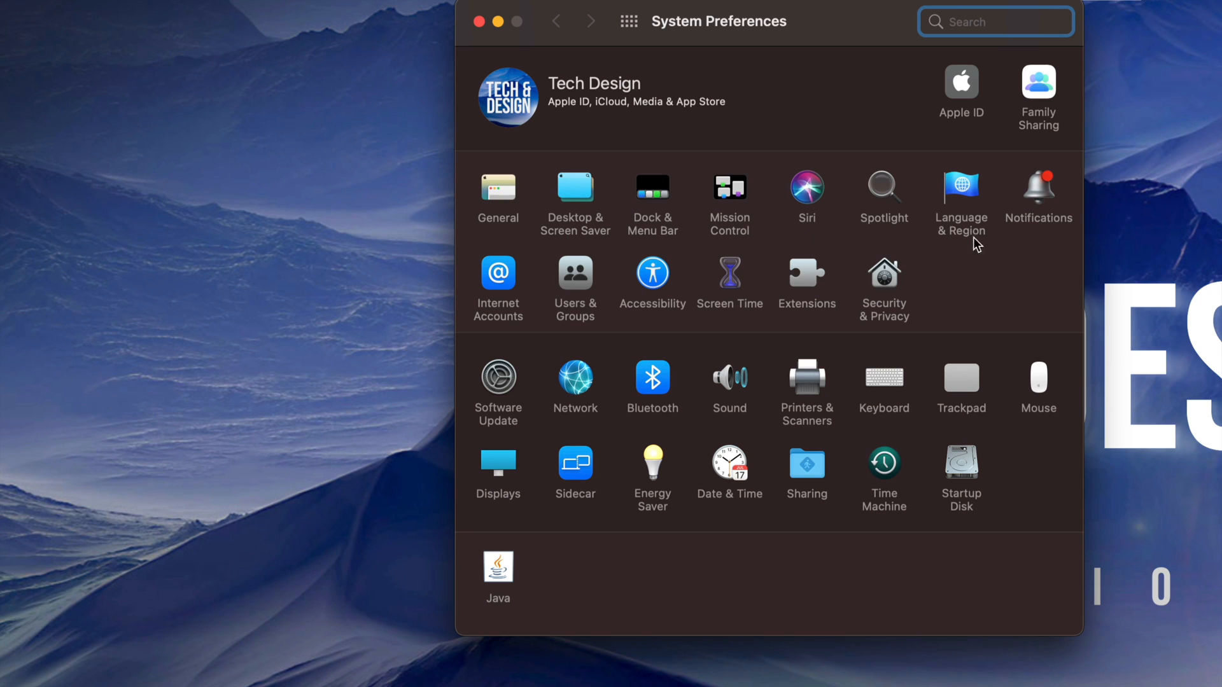
mouse_move(919, 499)
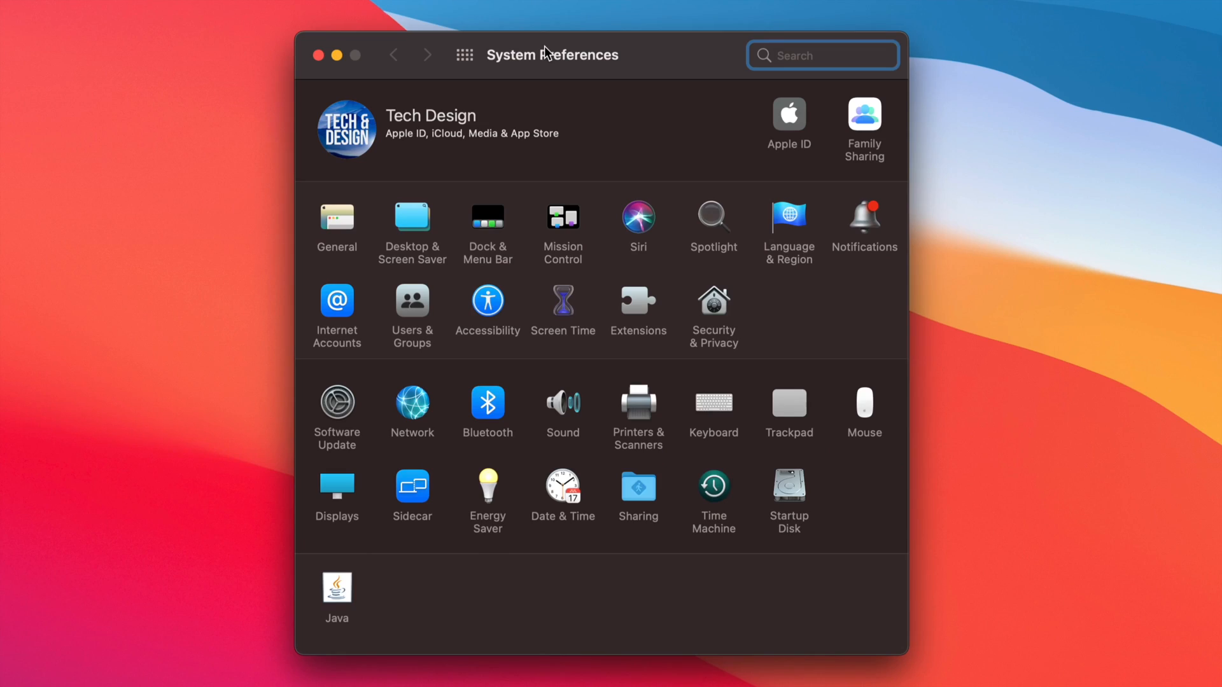
mouse_move(568, 64)
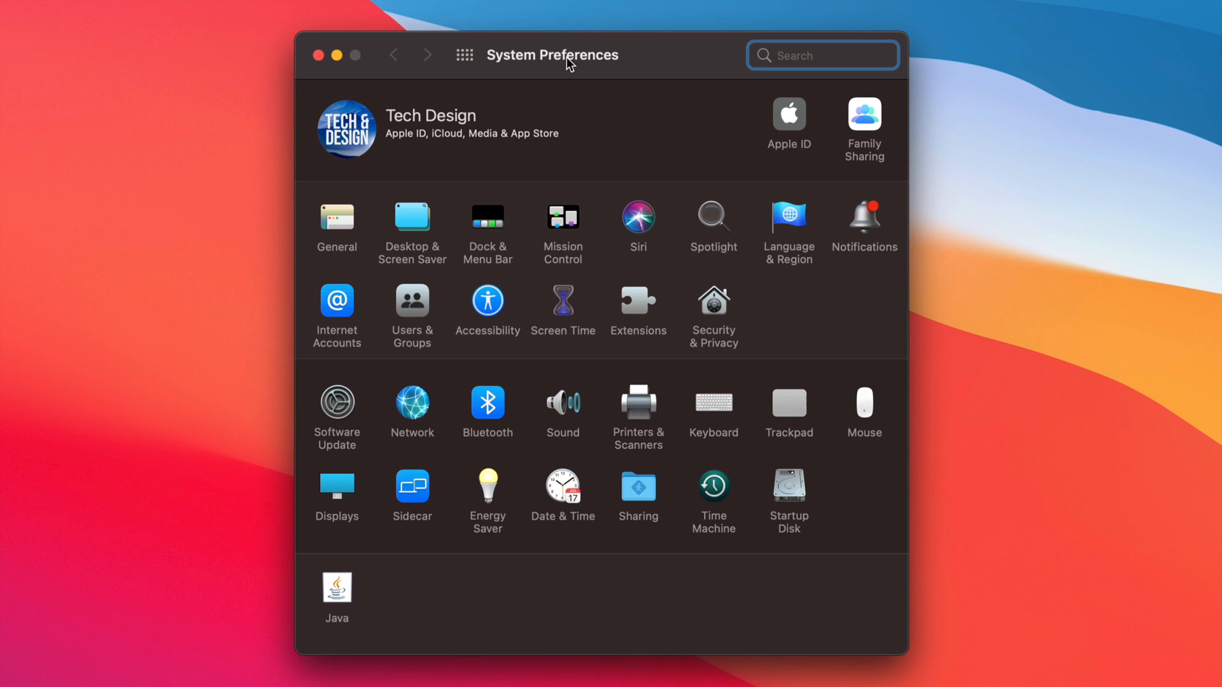
mouse_move(587, 68)
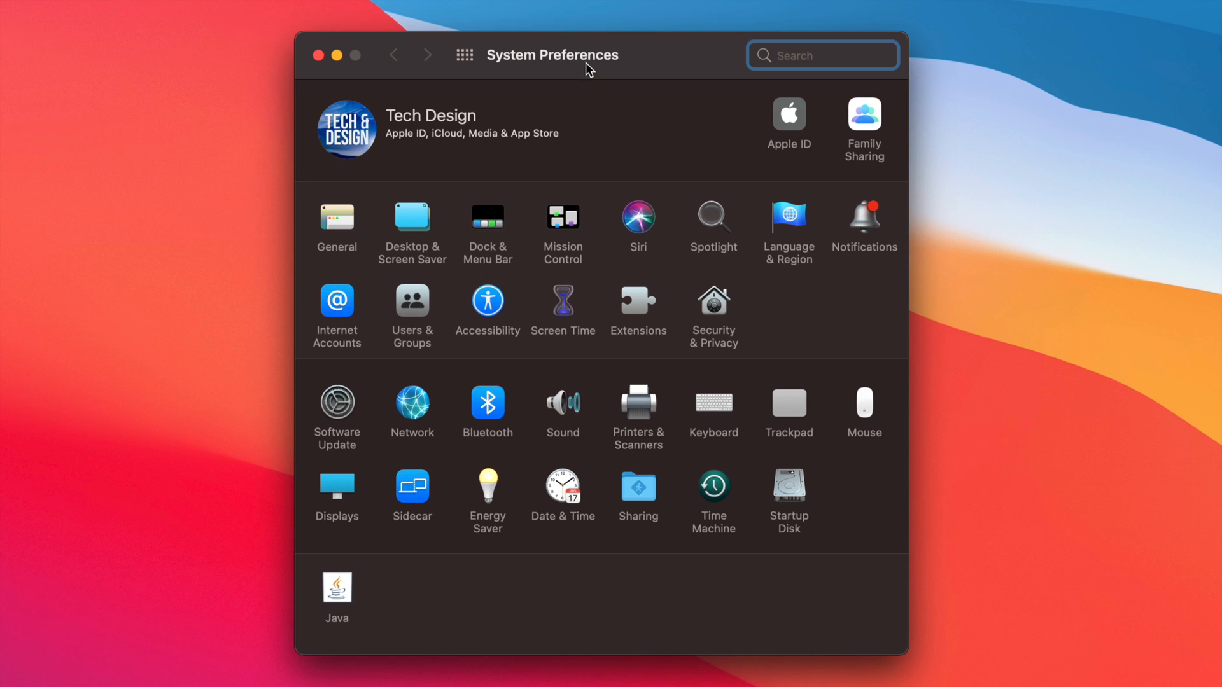